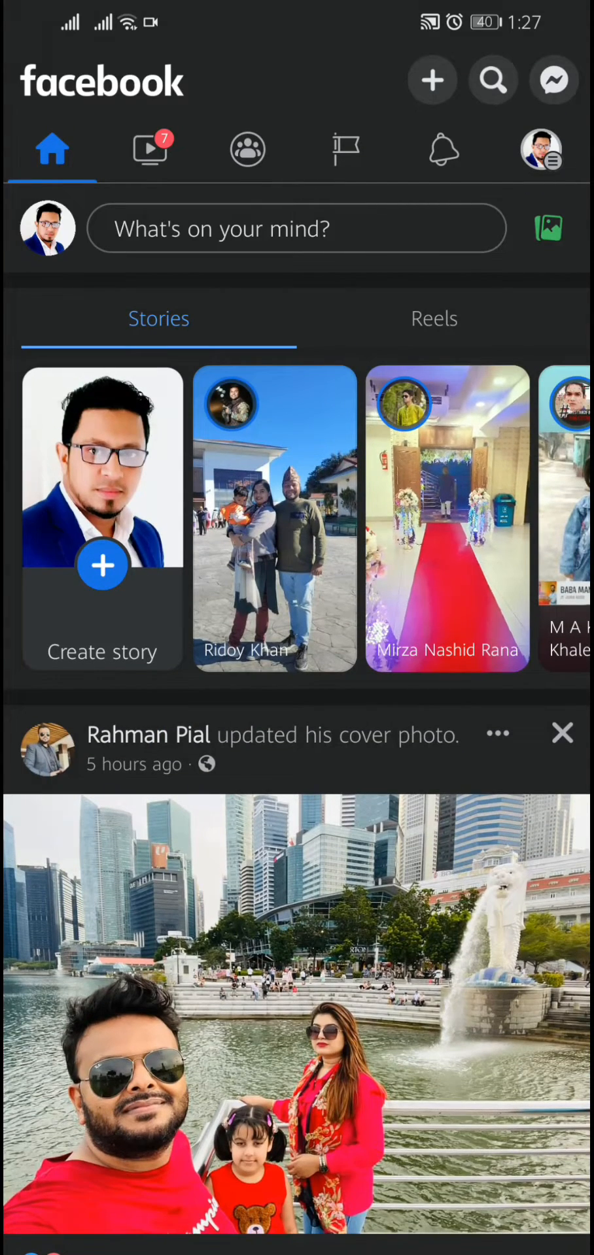
# - From the Facebook menu, expand Settings & privacy to reveal Settings, Dark mode and Language
pyautogui.click(541, 149)
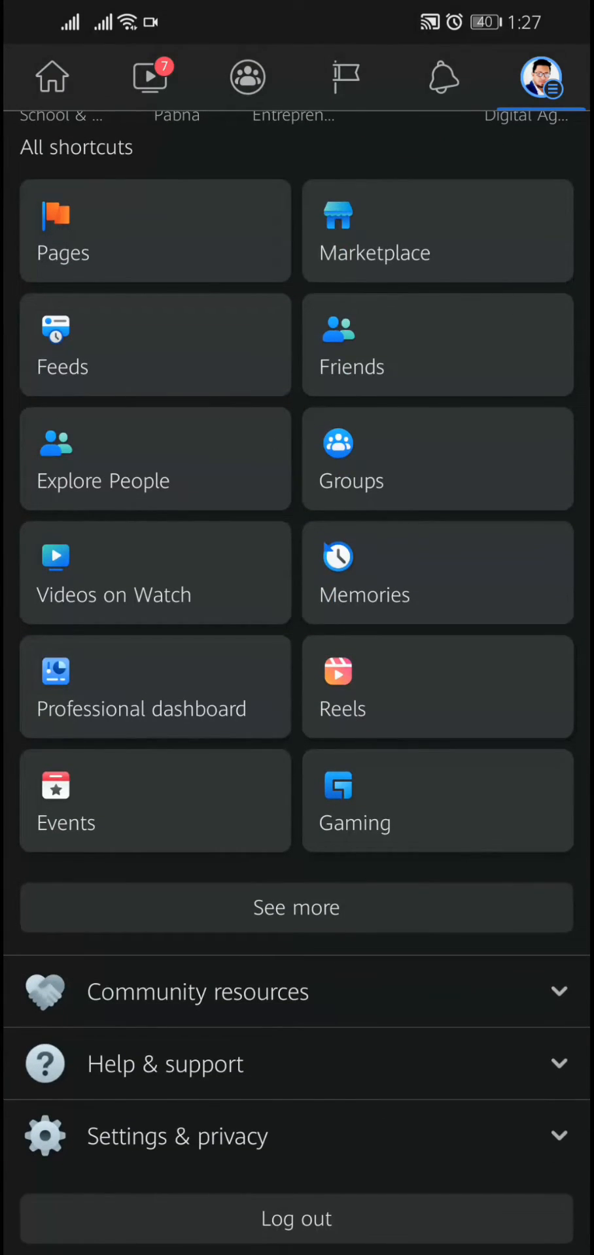
pyautogui.click(176, 1135)
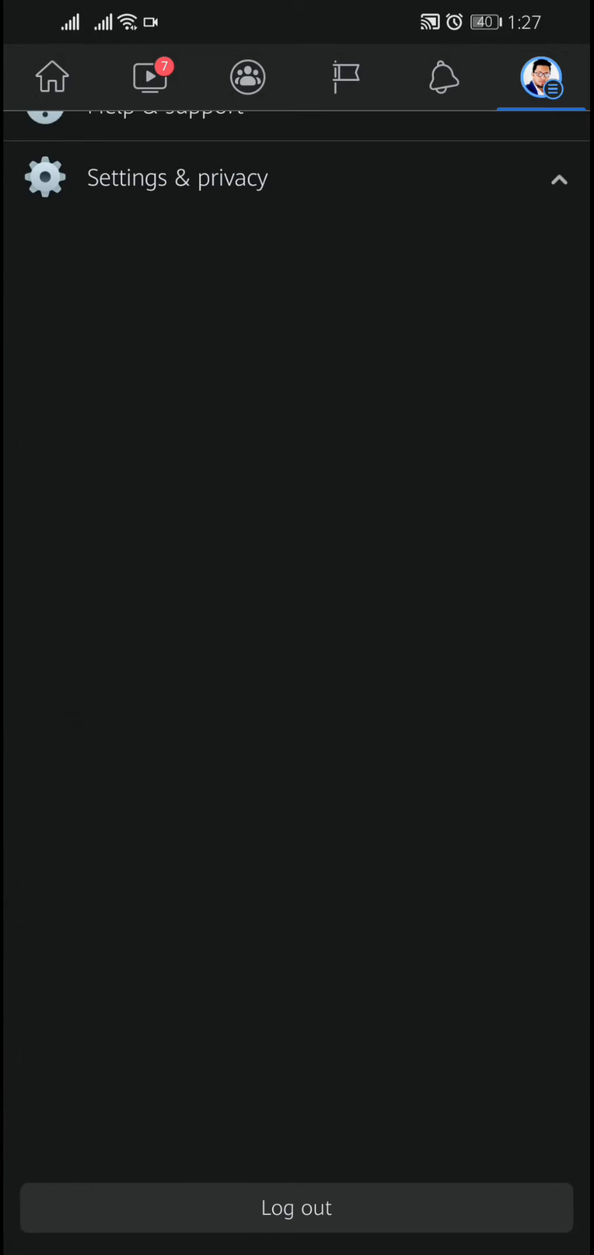
pyautogui.click(176, 177)
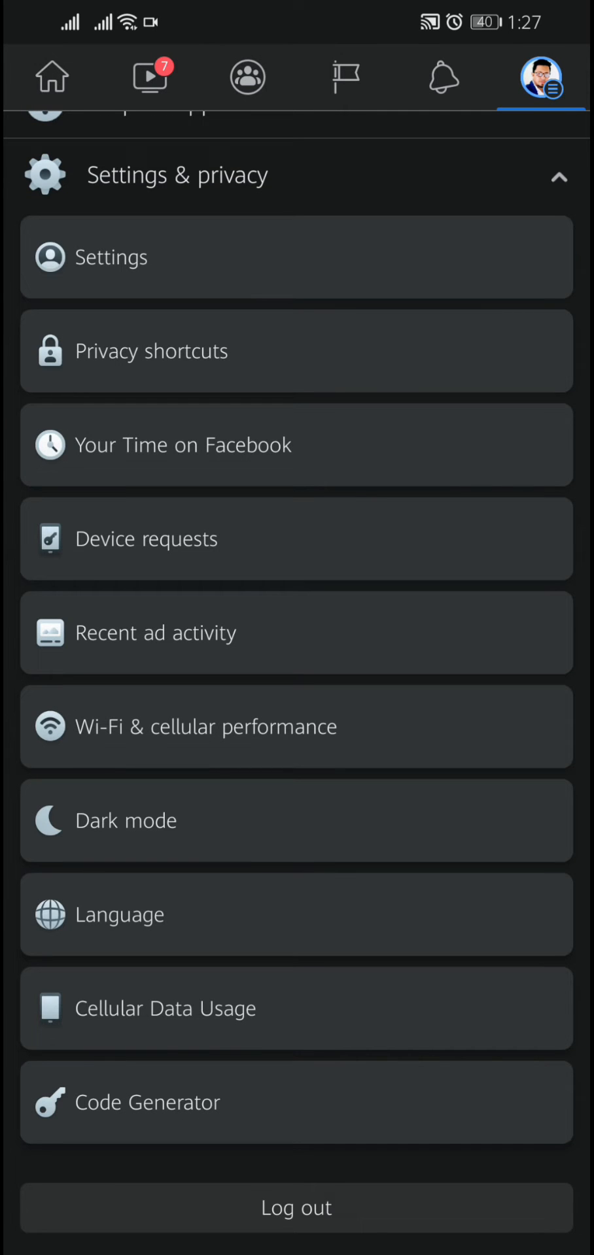
# - Reach Location Settings through Privacy Shortcuts, showing Location Services set to While using
pyautogui.click(151, 352)
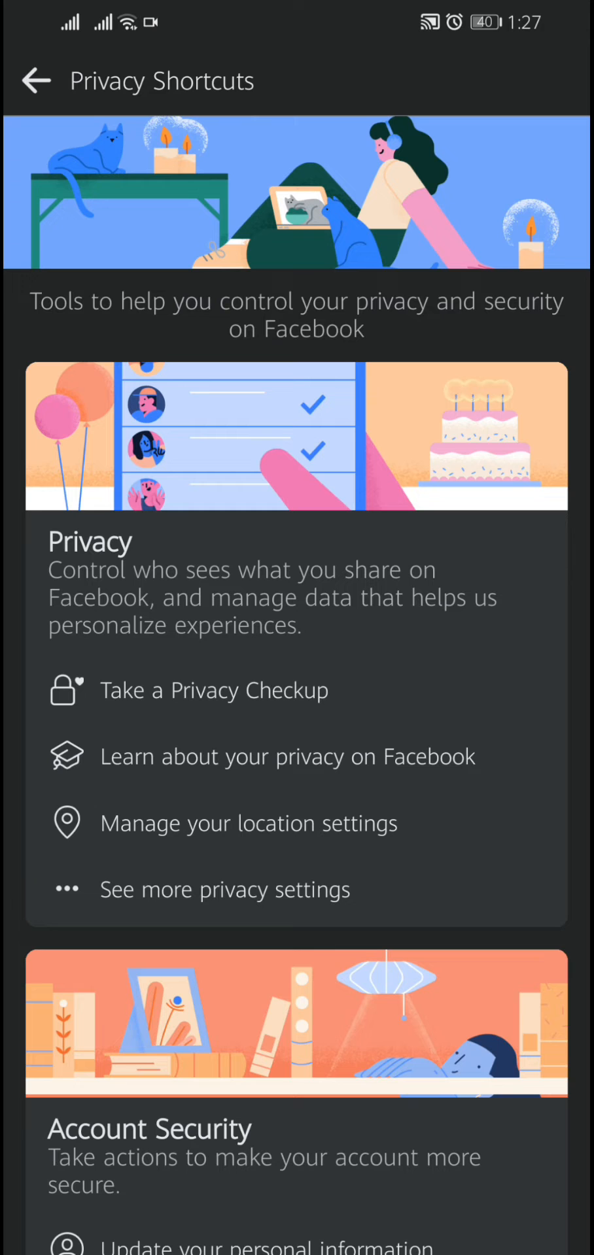
pyautogui.click(248, 823)
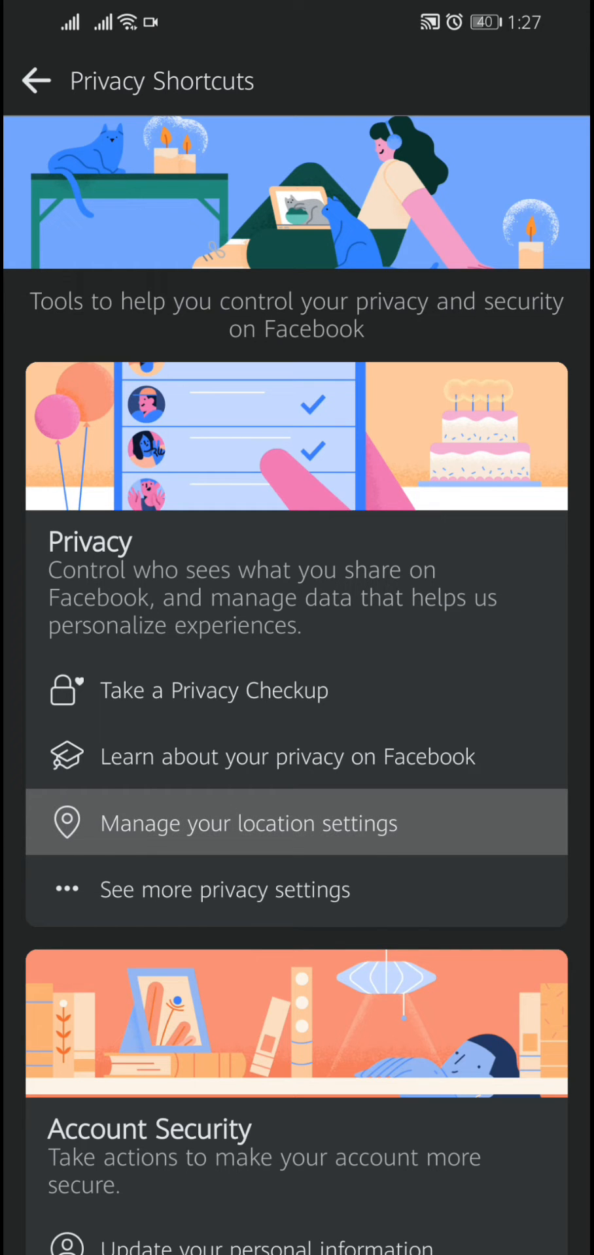
pyautogui.click(248, 823)
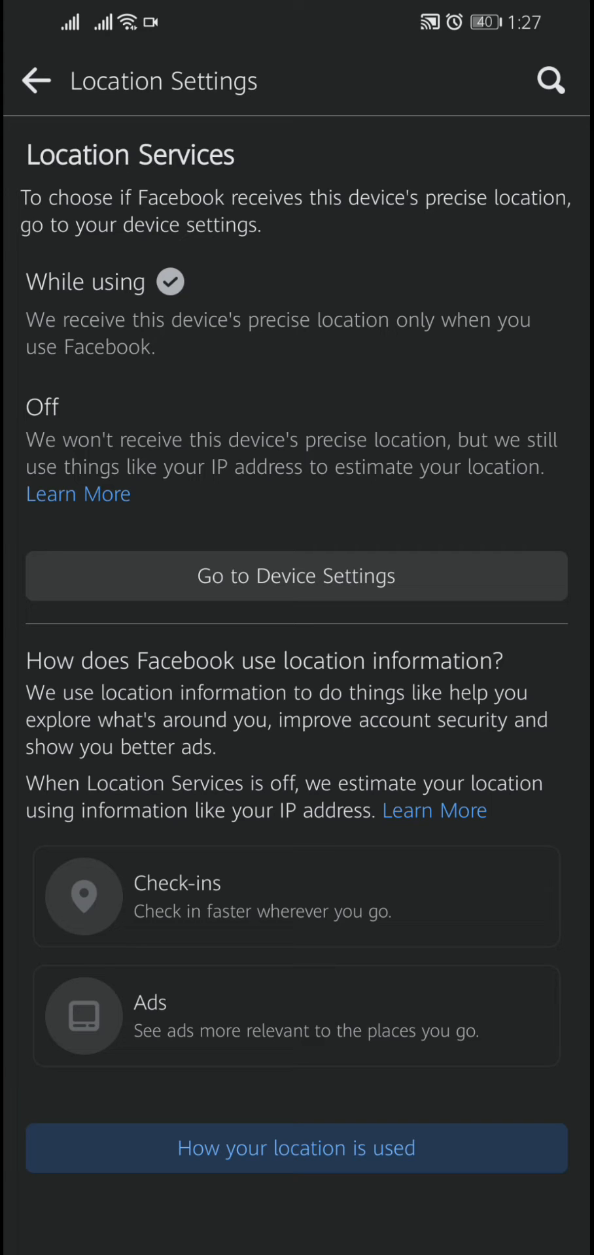
# - Follow Go to Device Settings and Android Settings to Facebook's Android App info page
pyautogui.click(296, 576)
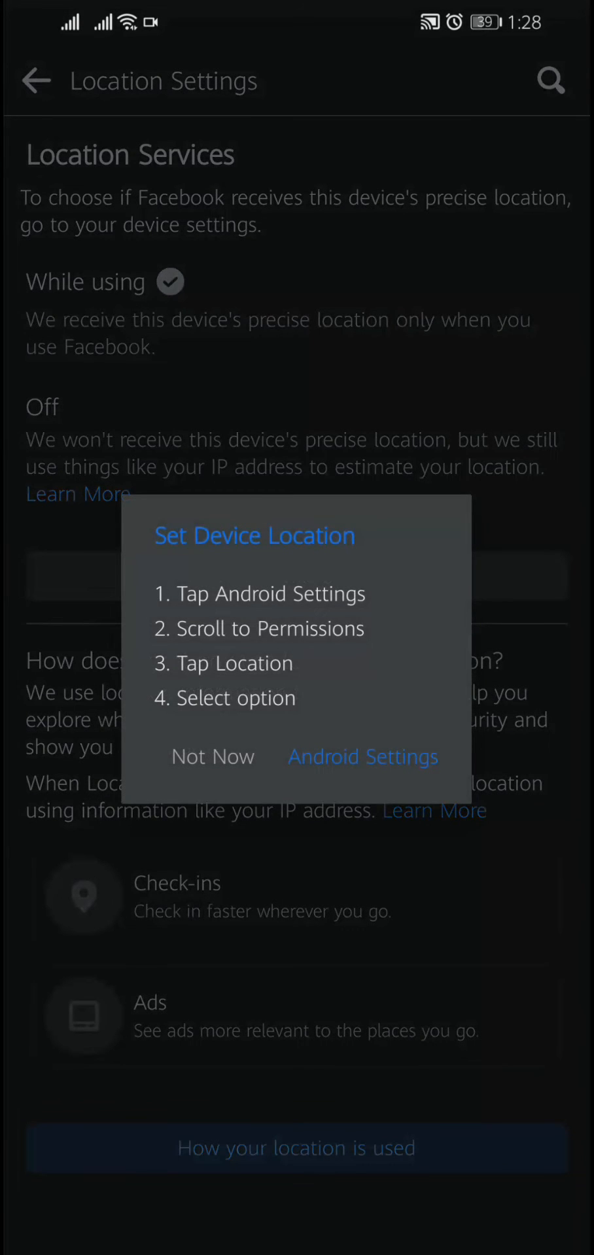
pyautogui.click(211, 757)
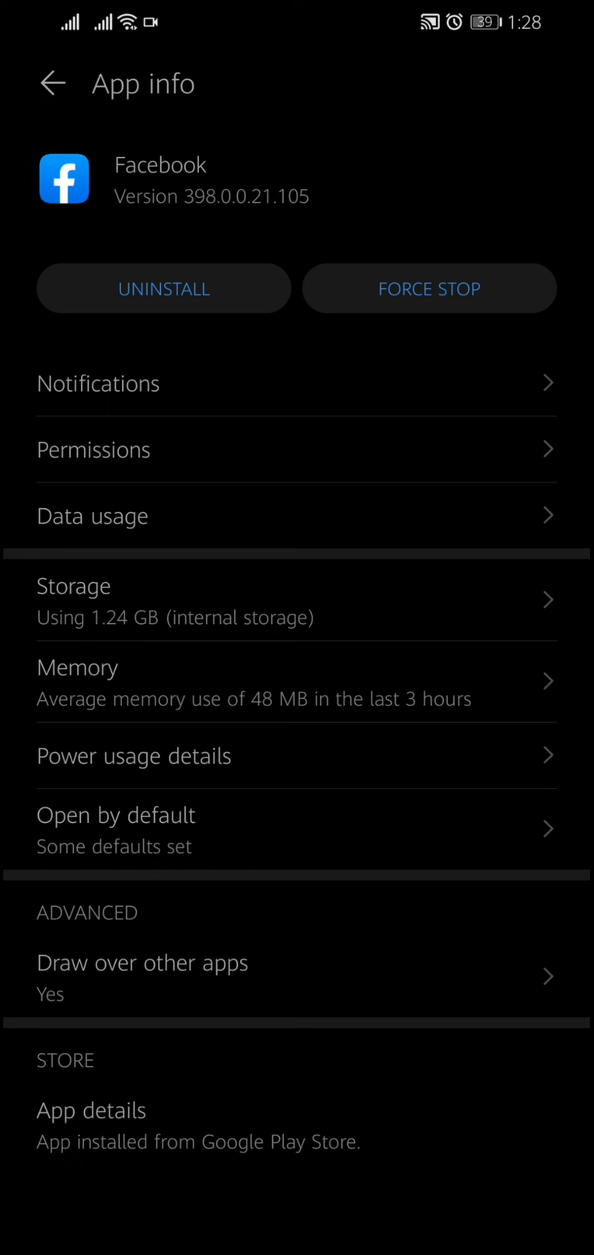
pyautogui.click(93, 449)
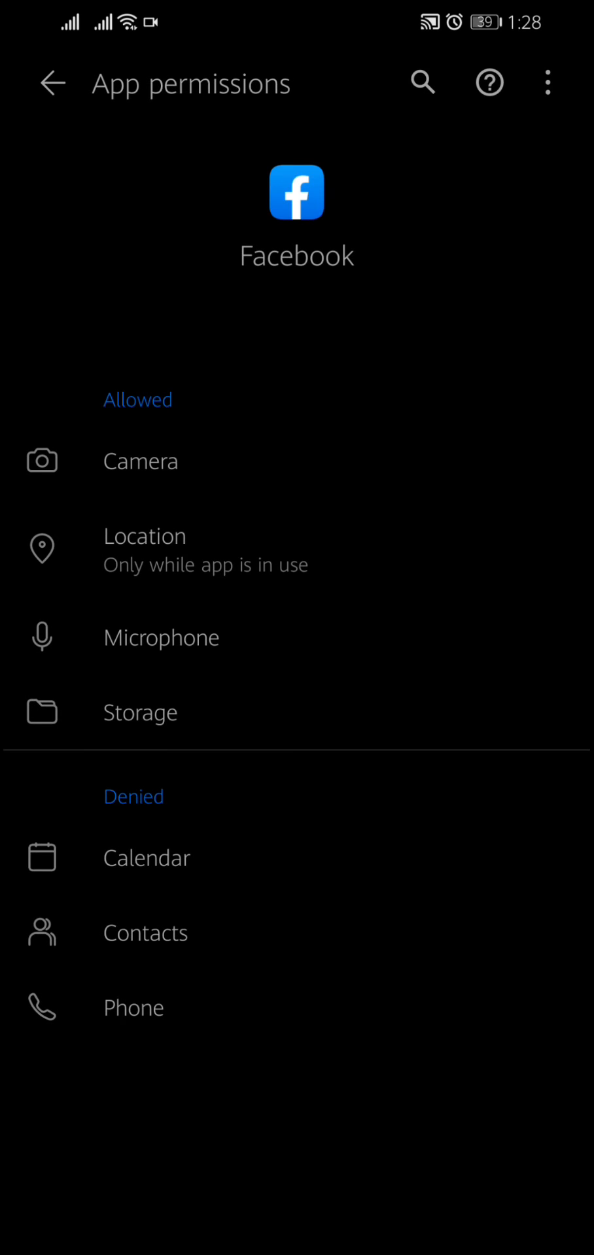
pyautogui.click(144, 549)
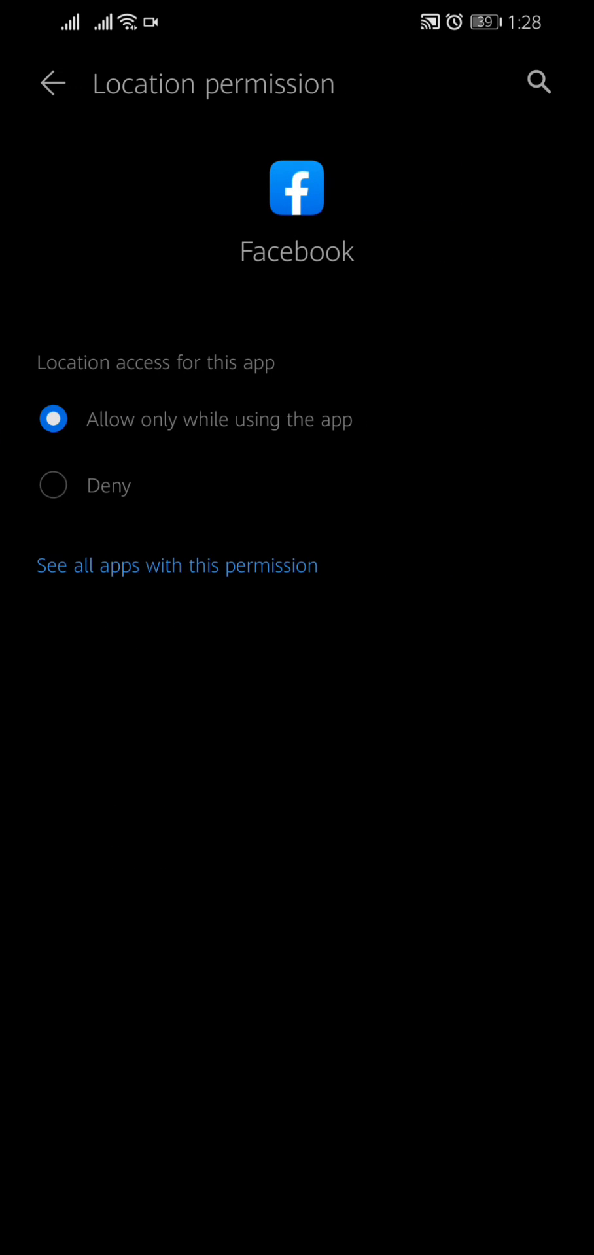
pyautogui.click(53, 485)
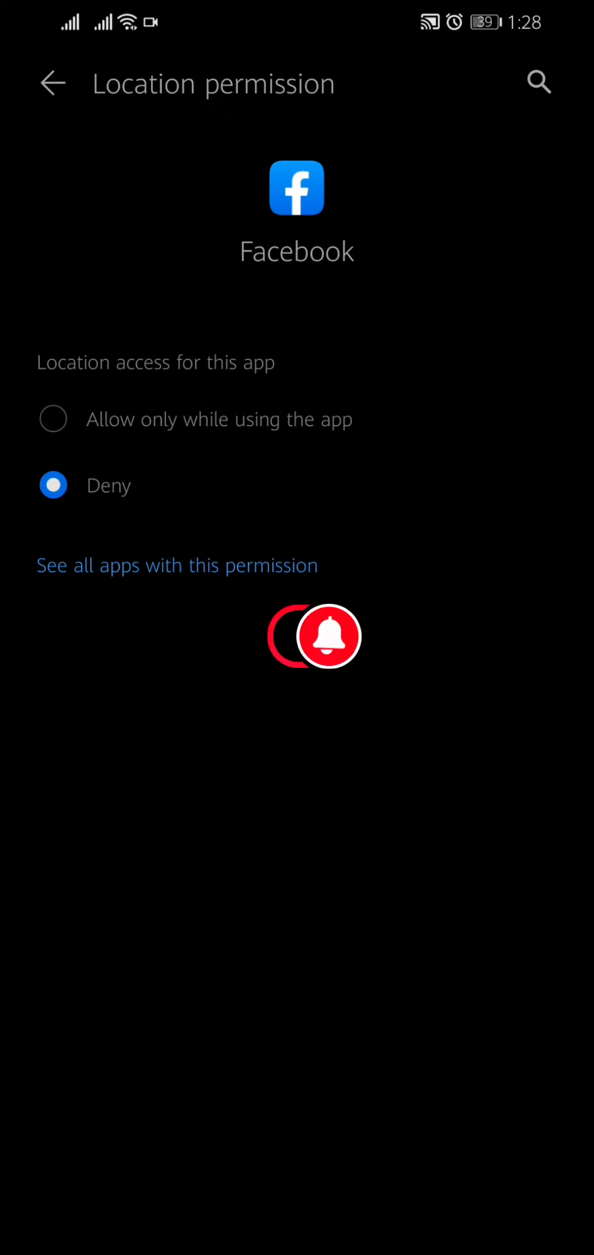
pyautogui.click(54, 420)
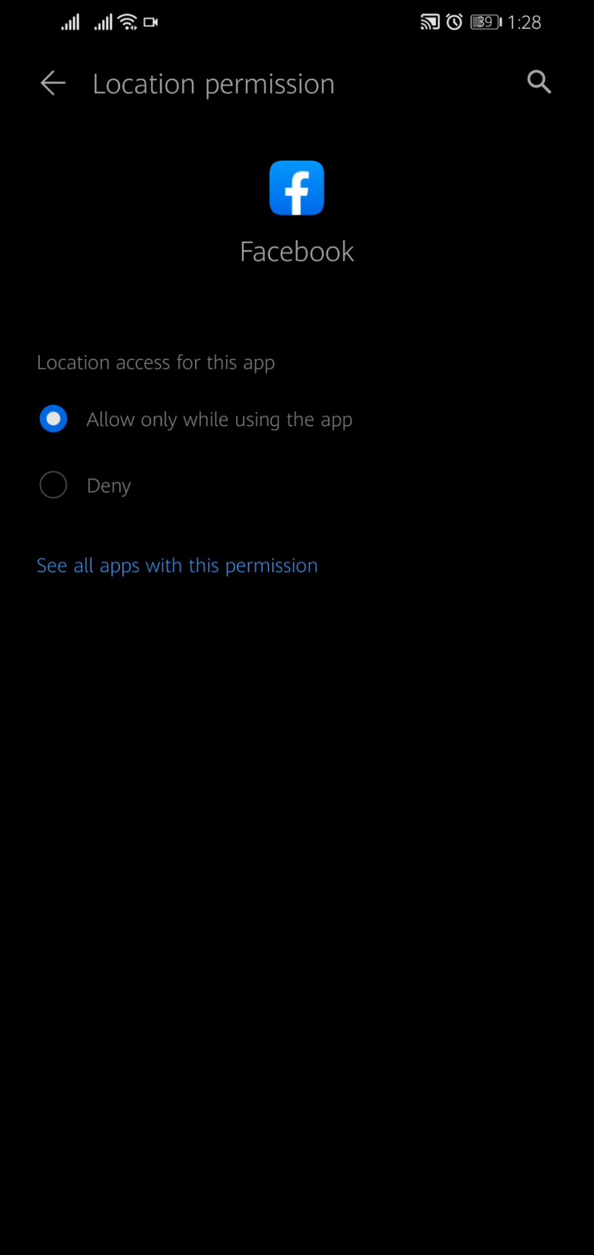
pyautogui.click(51, 83)
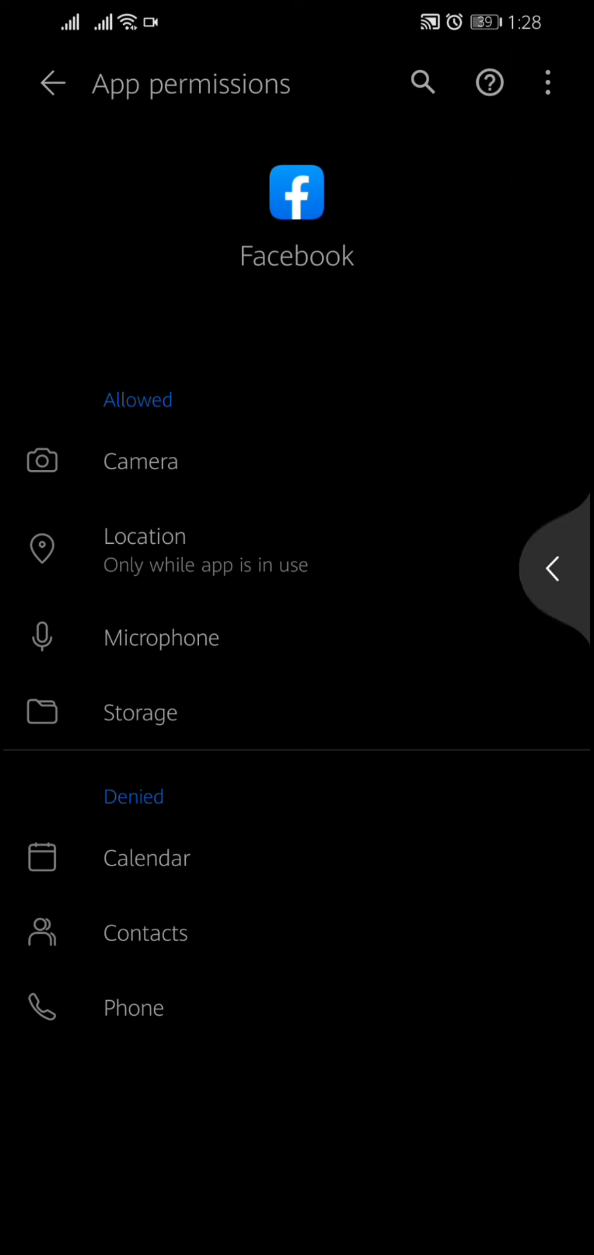
pyautogui.click(51, 83)
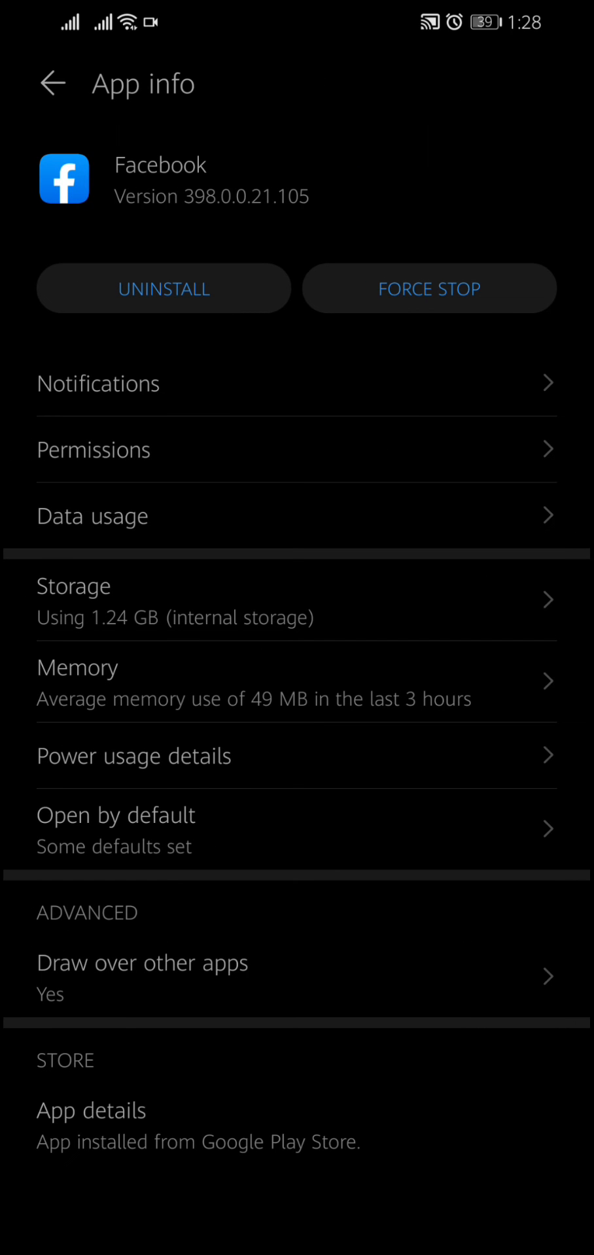